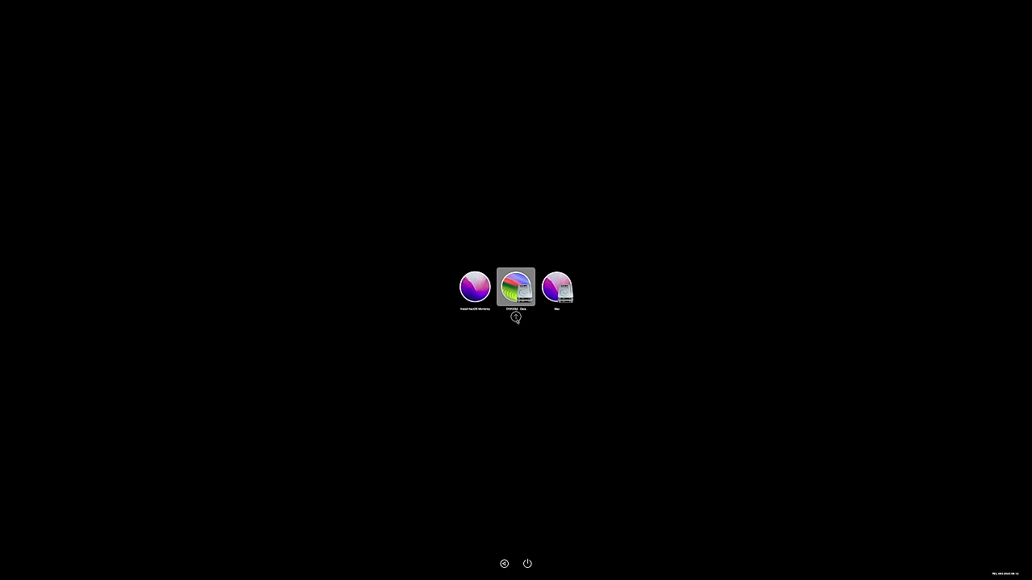
- Boot the Mac Pro from the highlighted macOS disk in OpenCore
{"action": "left_click", "coordinate": [474, 287]}
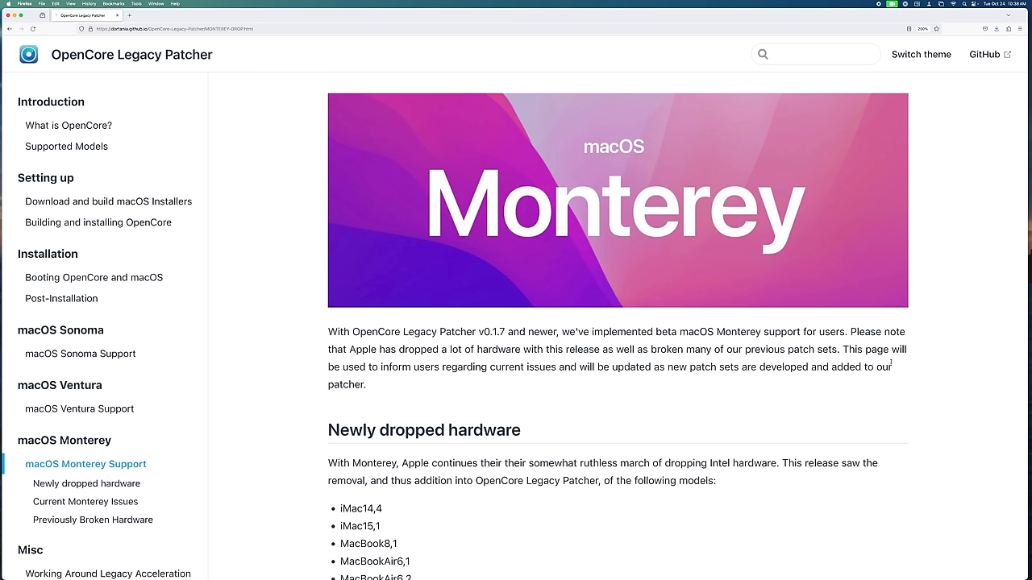
{"action": "scroll", "scroll_direction": "down", "scroll_amount": 3}
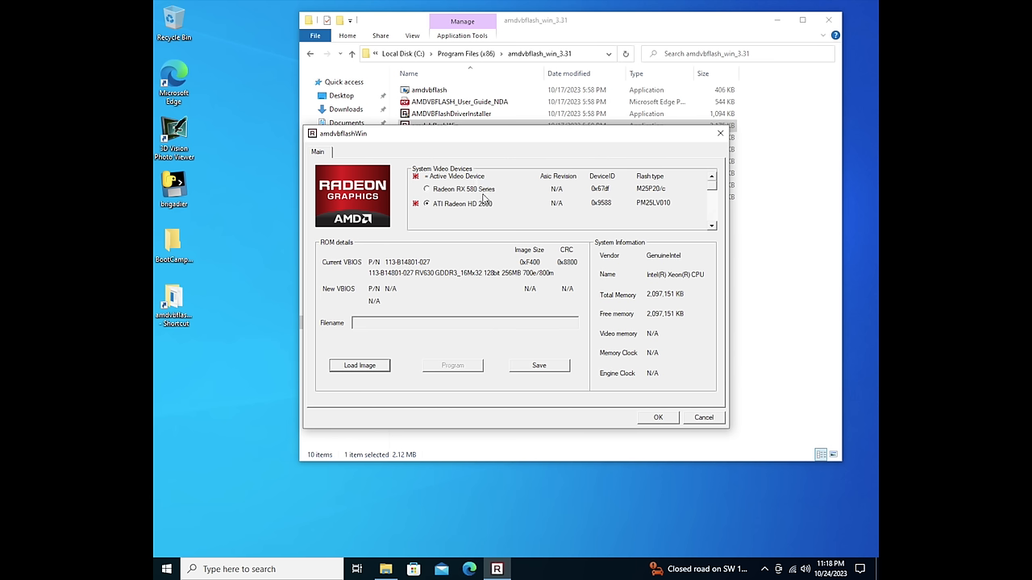
- Select the Radeon RX 580 Series card and open Load Image to browse for a BIOS
{"action": "left_click", "coordinate": [426, 188]}
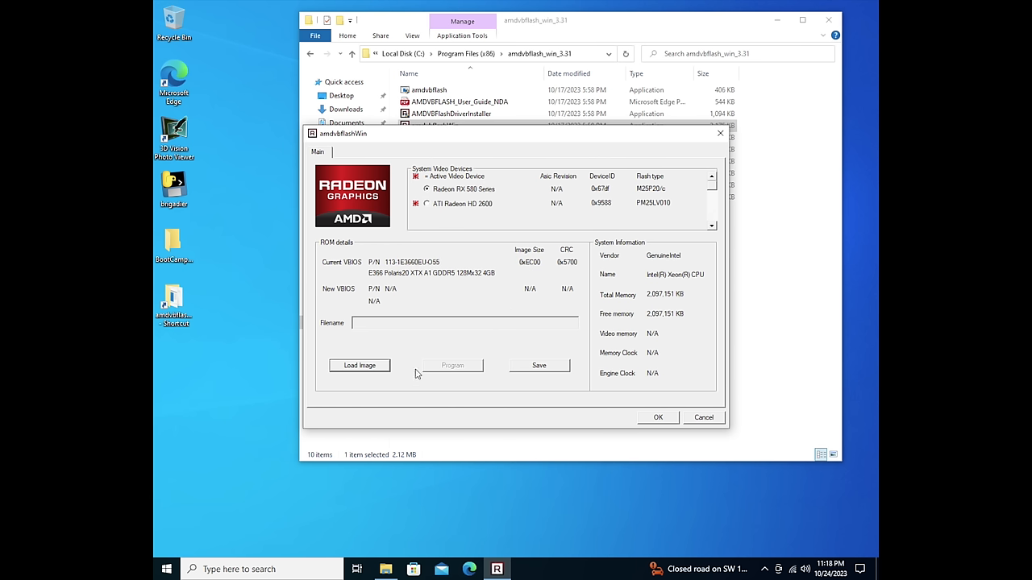
{"action": "mouse_move", "coordinate": [359, 369]}
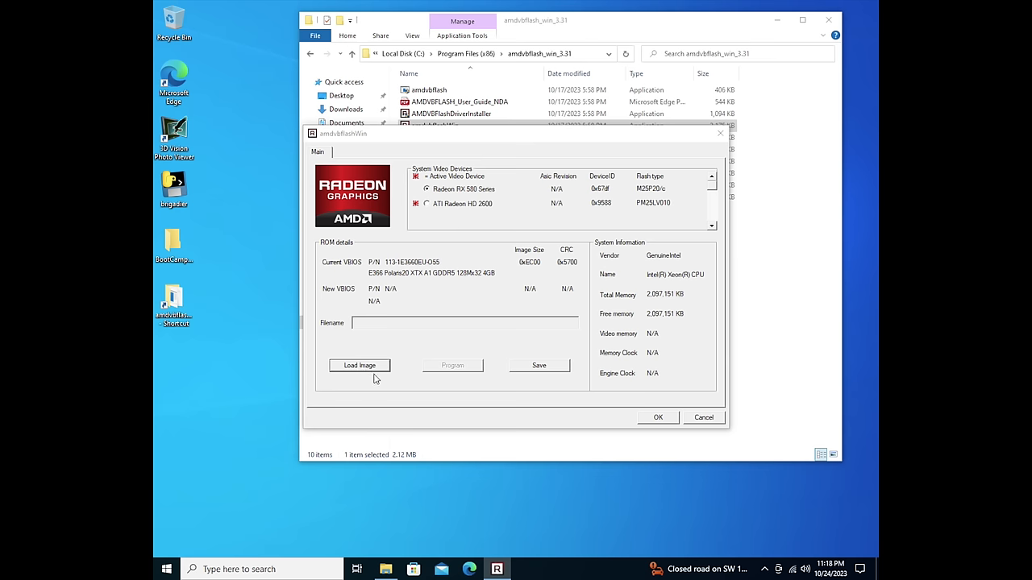
{"action": "left_click", "coordinate": [359, 365]}
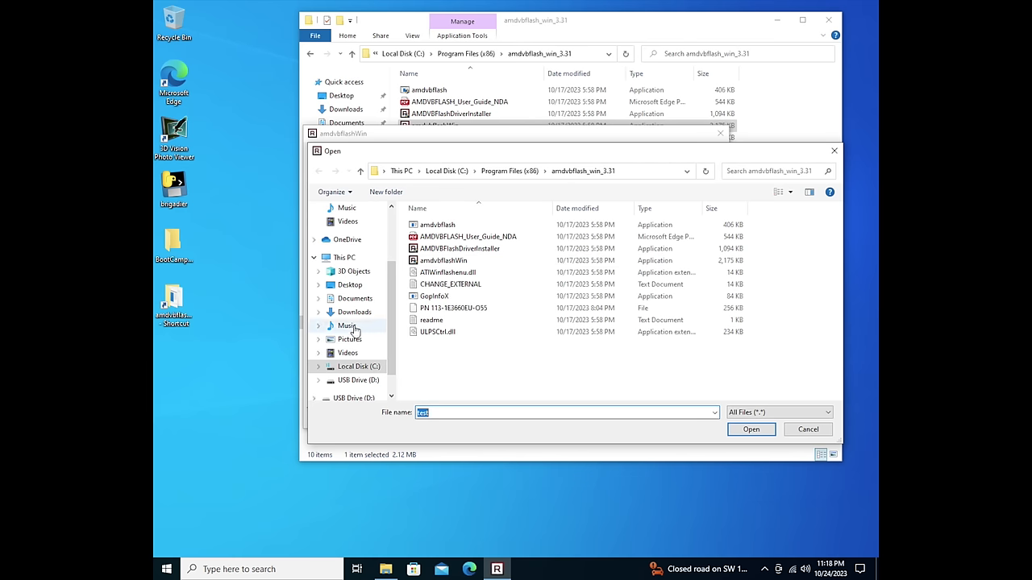
{"action": "left_click", "coordinate": [354, 312]}
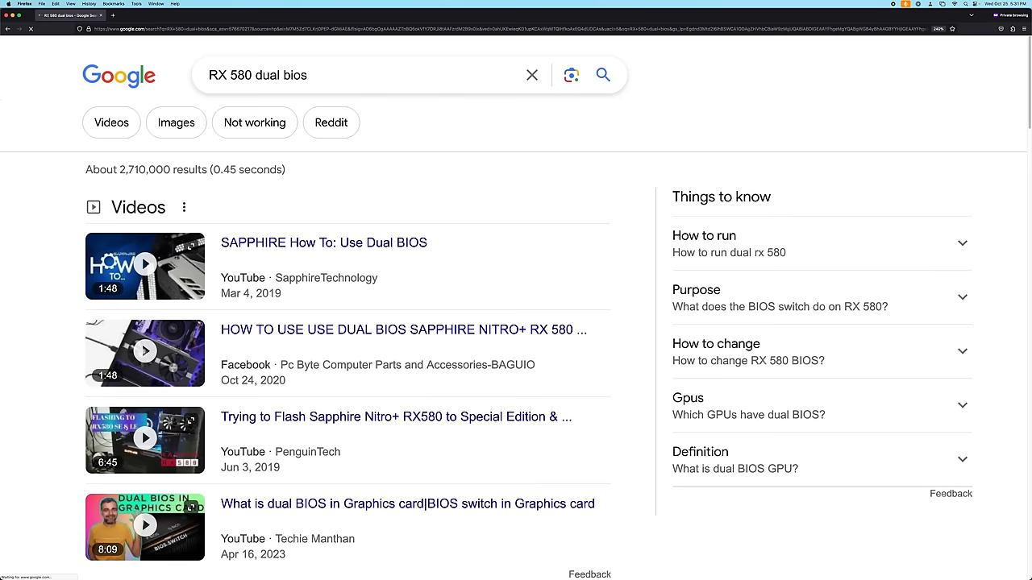
{"action": "scroll", "scroll_direction": "down", "scroll_amount": 3}
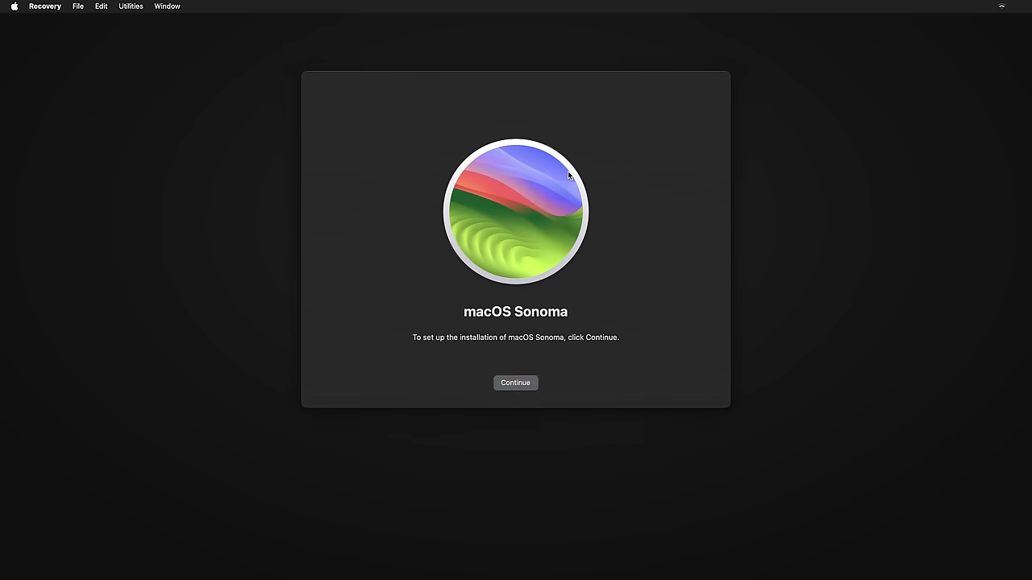
- Continue the Sonoma setup, agree to the licence and authorize with the account password
{"action": "left_click", "coordinate": [515, 383]}
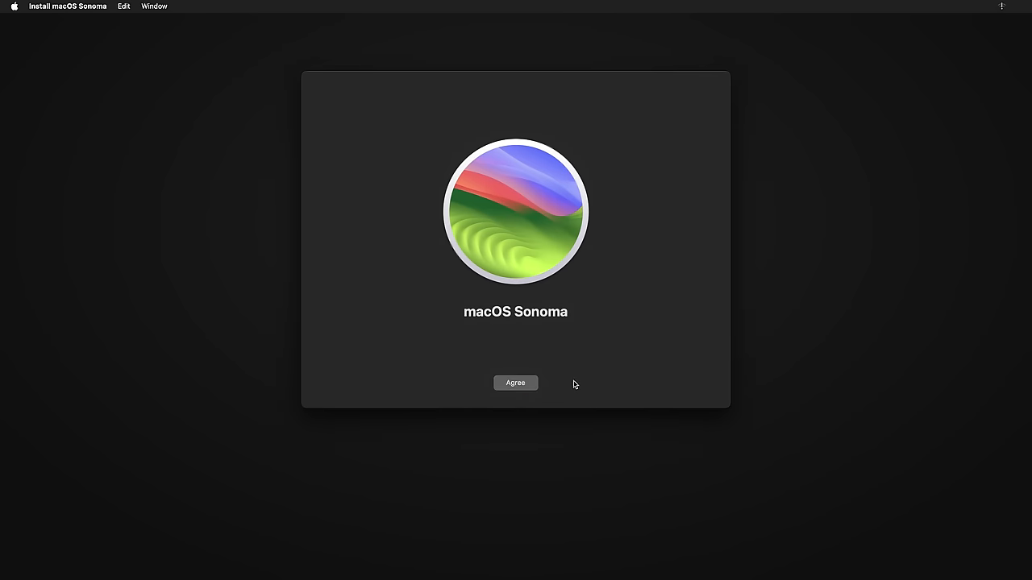
{"action": "left_click", "coordinate": [515, 383]}
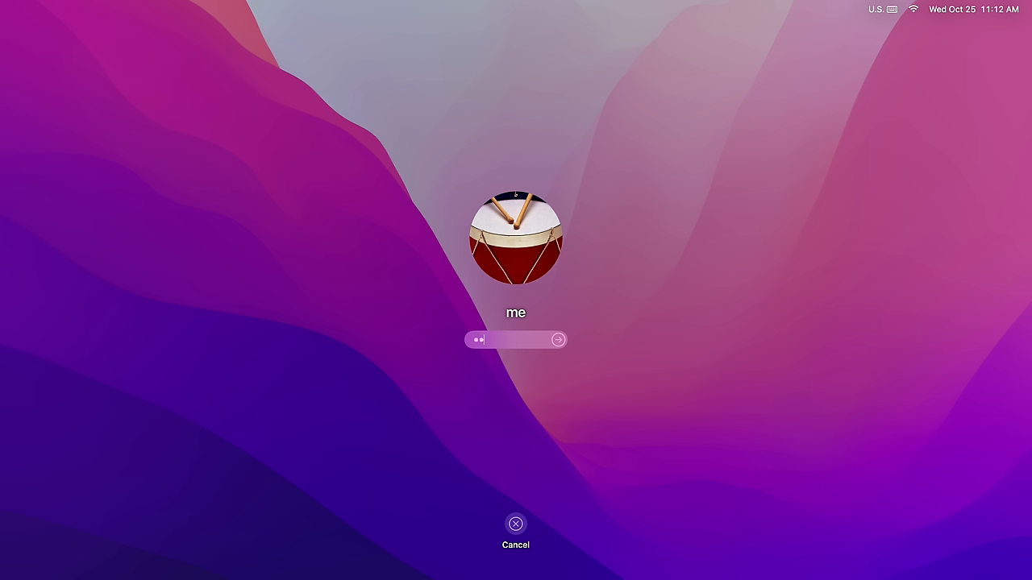
{"action": "left_click", "coordinate": [557, 339]}
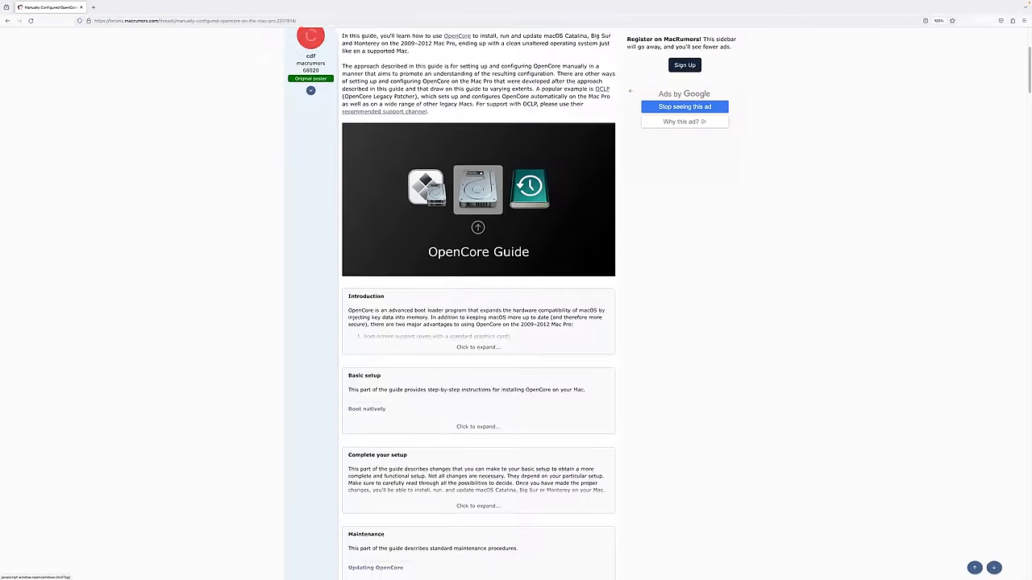
- Scroll the MacRumors OpenCore guide, then open System Report from About This Mac
{"action": "scroll", "scroll_direction": "down", "scroll_amount": 3}
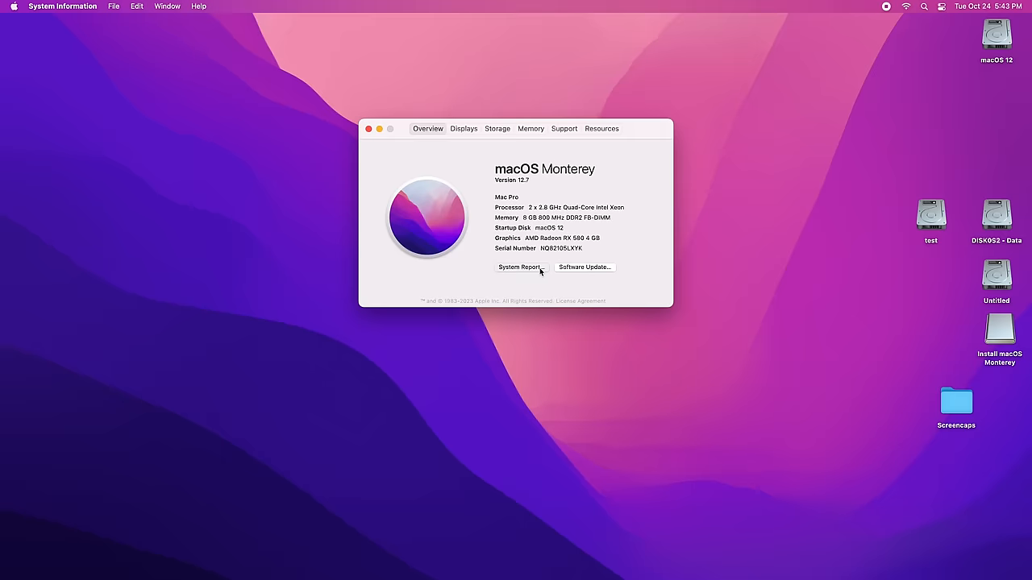
{"action": "left_click", "coordinate": [518, 266]}
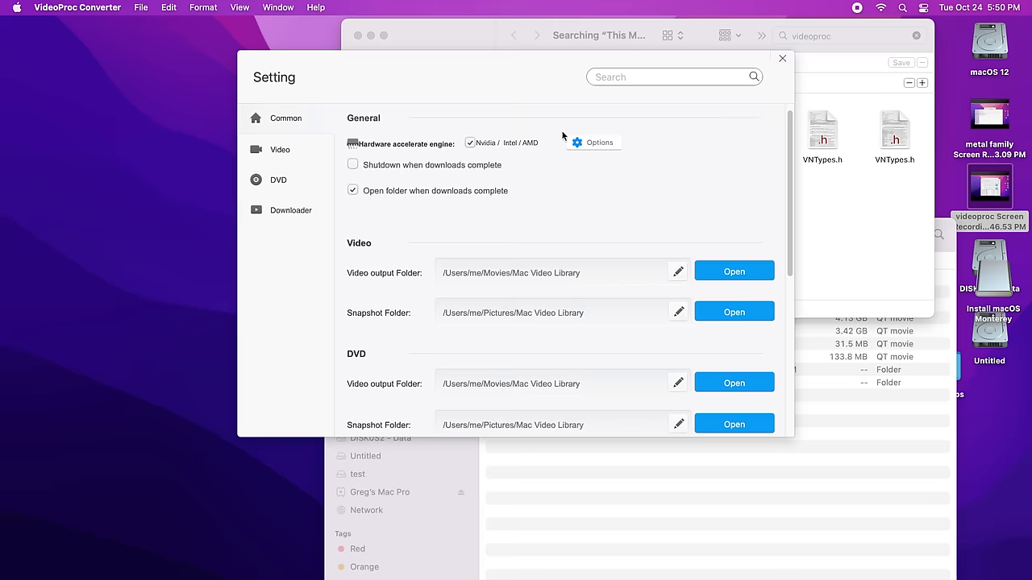
- Tick the Nvidia/Intel/AMD hardware accelerate engine checkbox in VideoProc's Common settings
{"action": "left_click", "coordinate": [592, 143]}
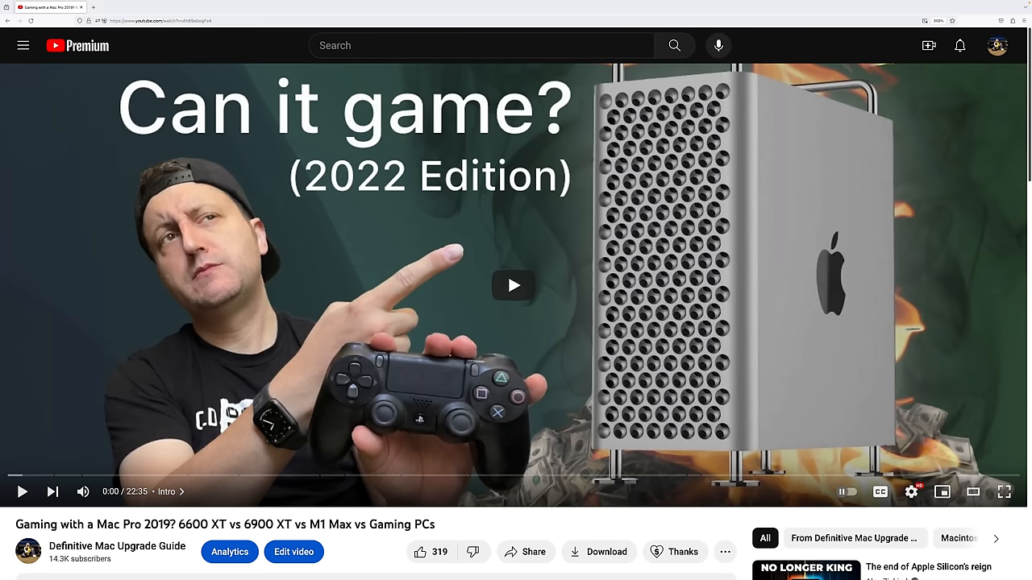
- Play the 'Gaming with a Mac Pro 2019' YouTube video
{"action": "left_click", "coordinate": [514, 286]}
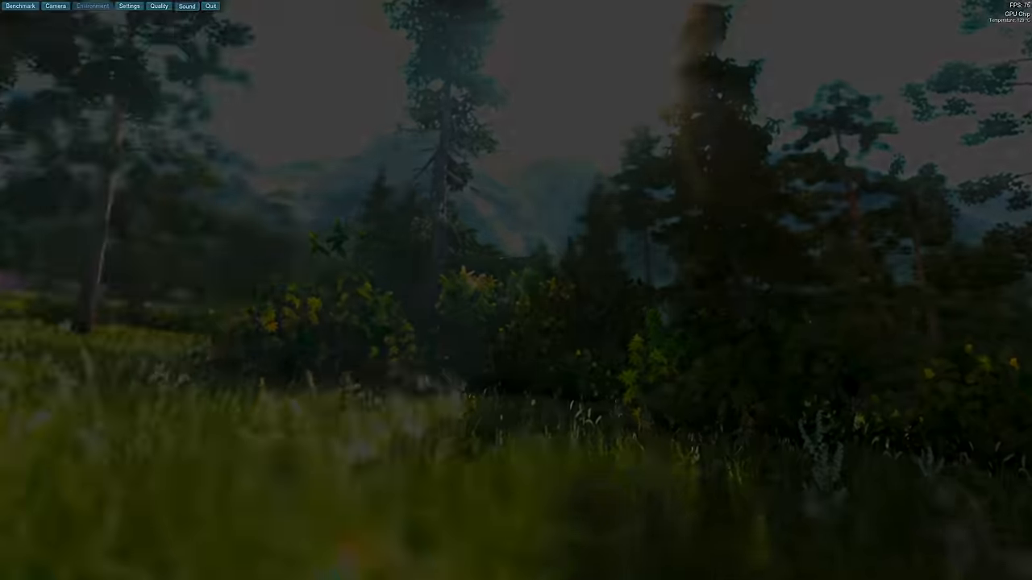
{"action": "left_click", "coordinate": [91, 6]}
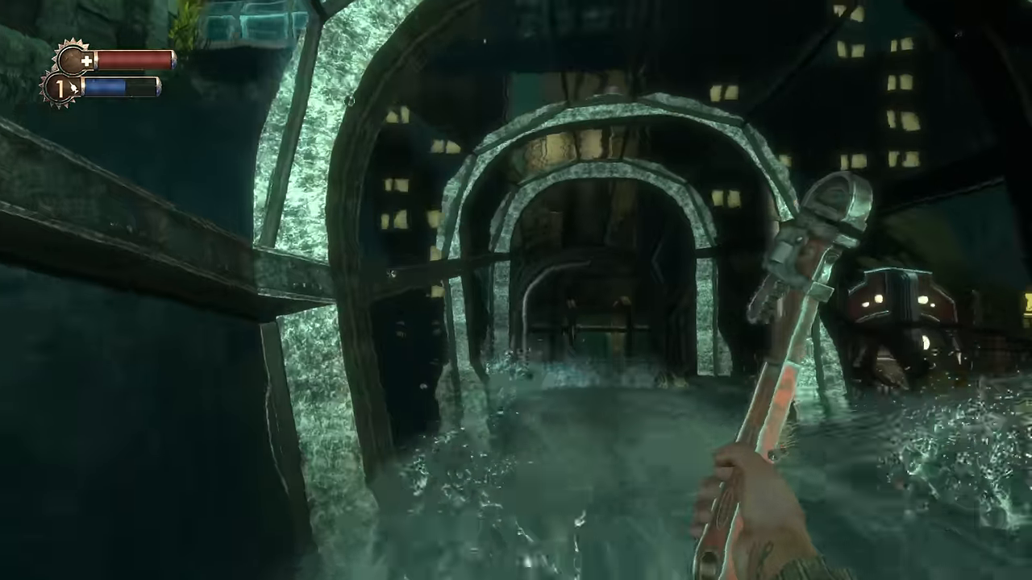
{"action": "key", "text": "w"}
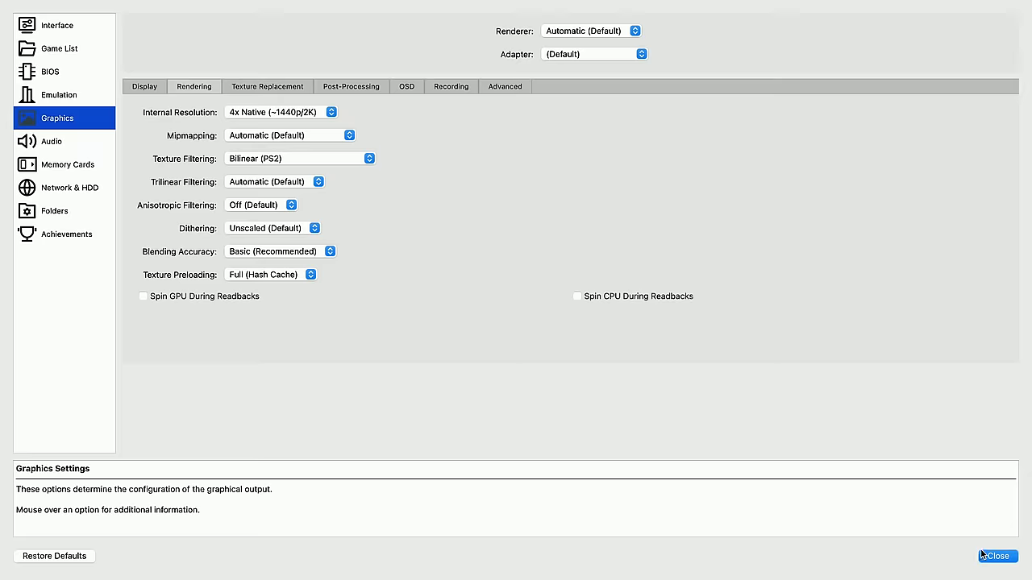
- Close PCSX2's graphics settings with Internal Resolution left at 4x Native
{"action": "left_click", "coordinate": [997, 556]}
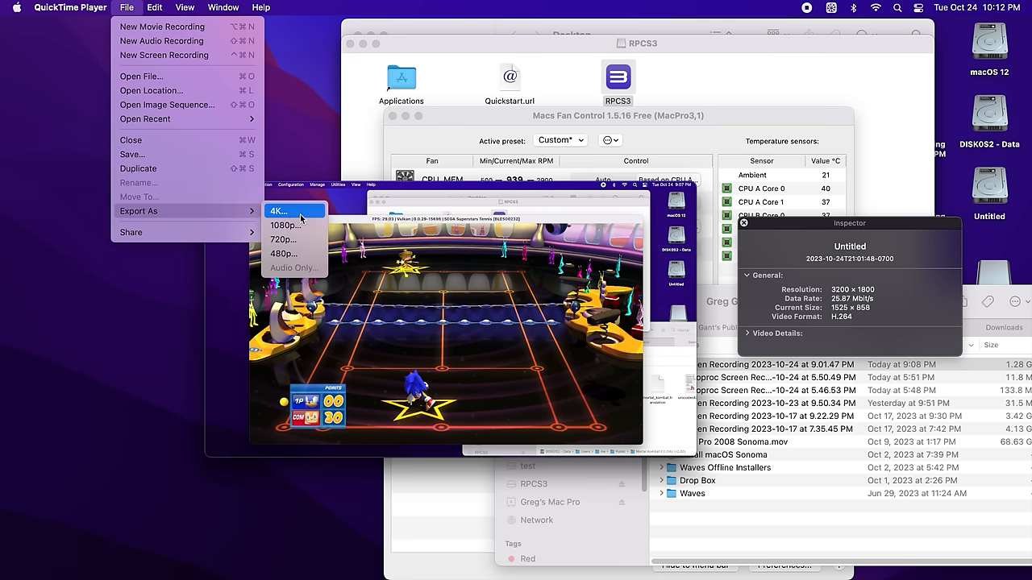
- Export the tennis recording as 4K to Documents, replacing the existing Export.mov
{"action": "left_click", "coordinate": [277, 211]}
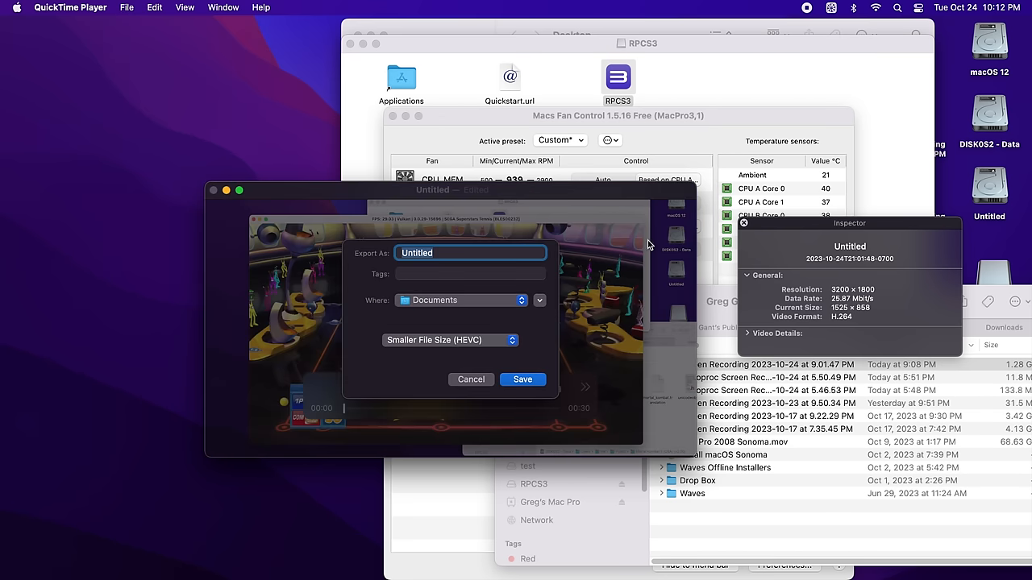
{"action": "left_click", "coordinate": [521, 379]}
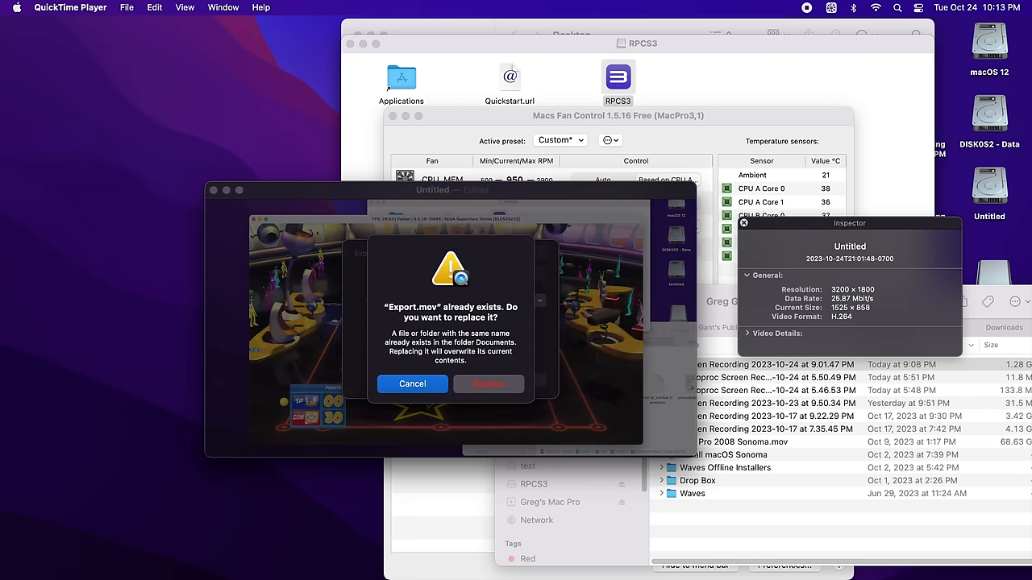
{"action": "left_click", "coordinate": [488, 384]}
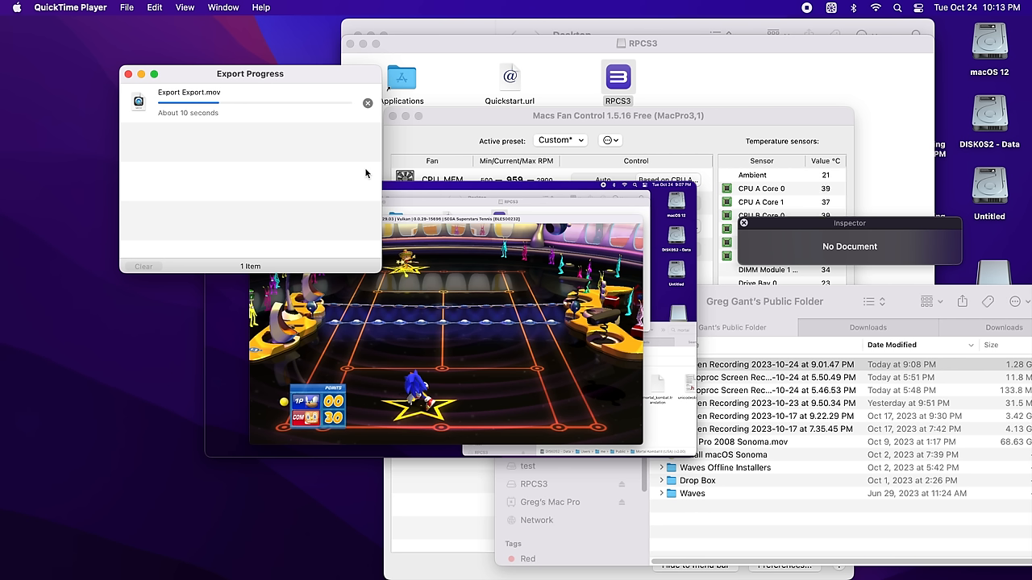
{"action": "mouse_move", "coordinate": [363, 169]}
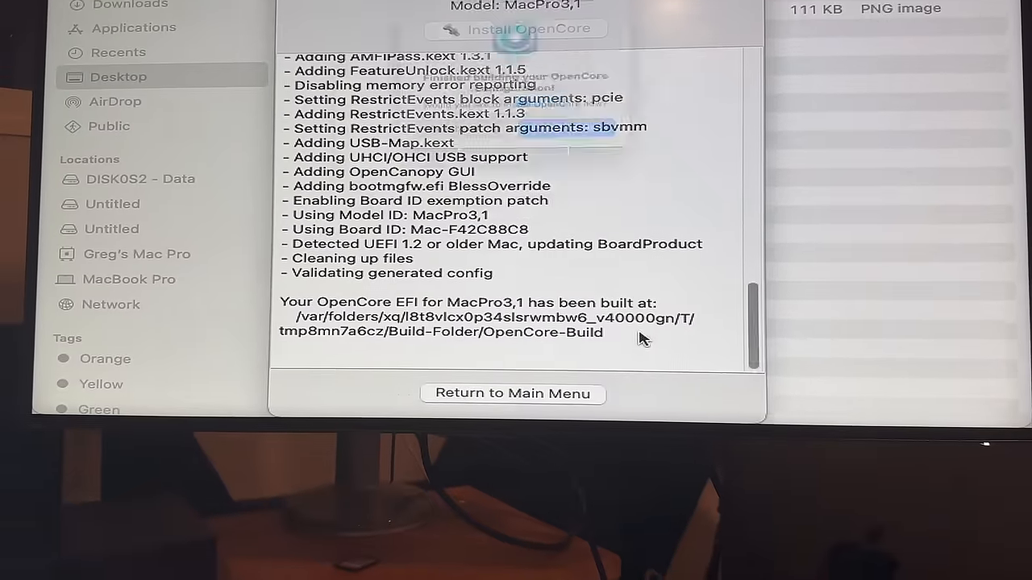
- Install the built MacPro3,1 OpenCore EFI to disk
{"action": "left_click", "coordinate": [511, 28]}
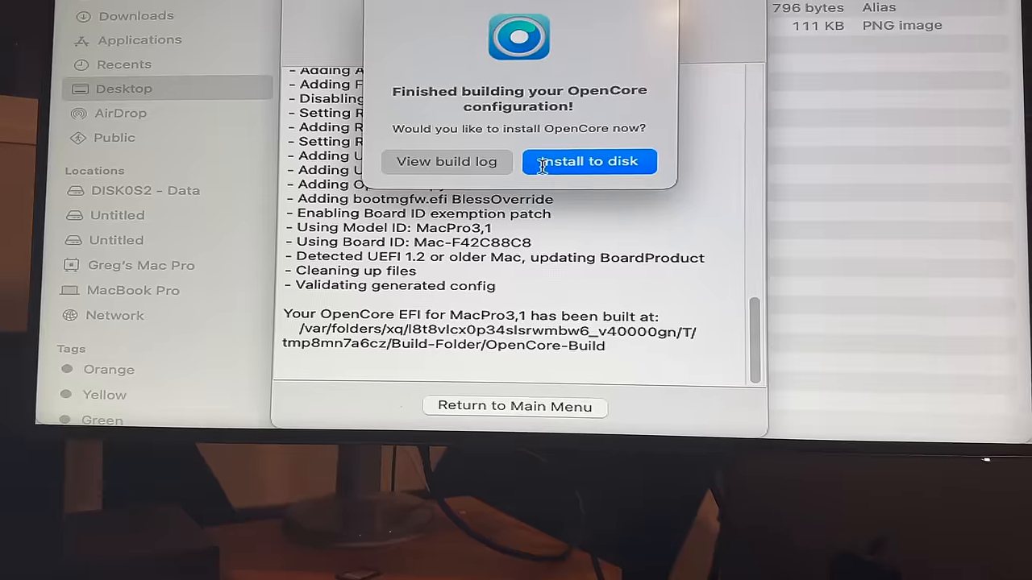
{"action": "left_click", "coordinate": [589, 161]}
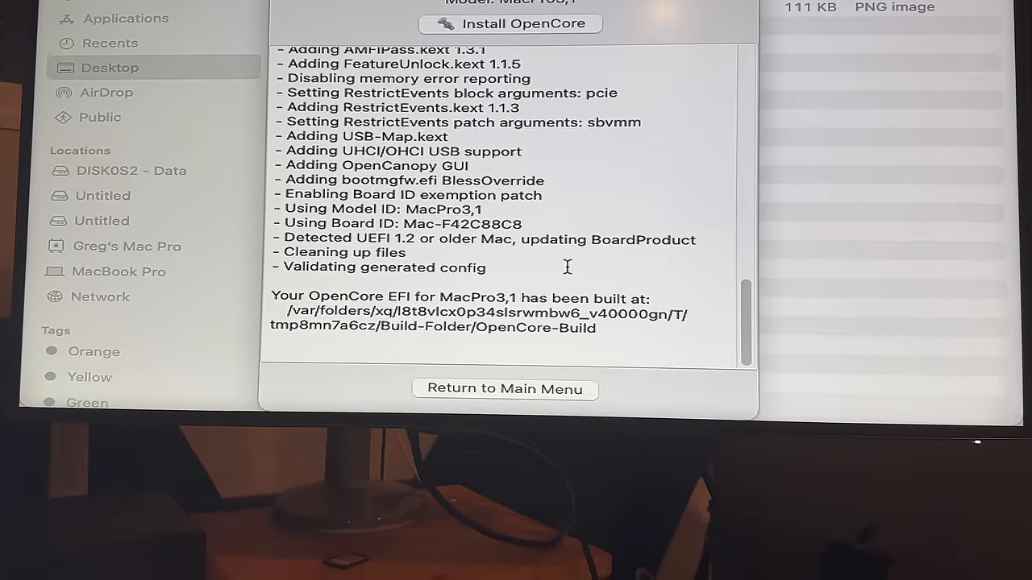
{"action": "left_click", "coordinate": [504, 388]}
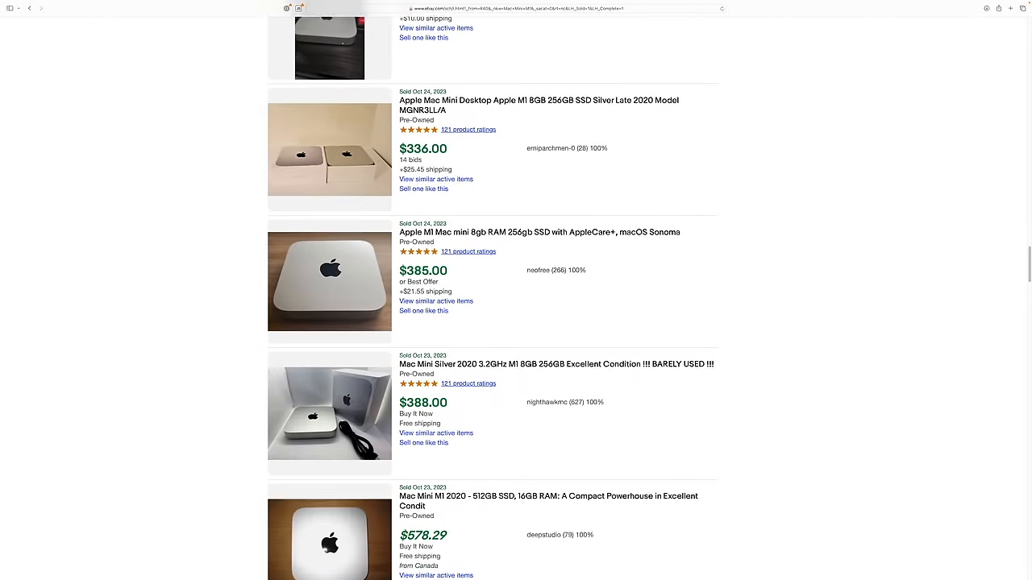
{"action": "scroll", "scroll_direction": "down", "scroll_amount": 3}
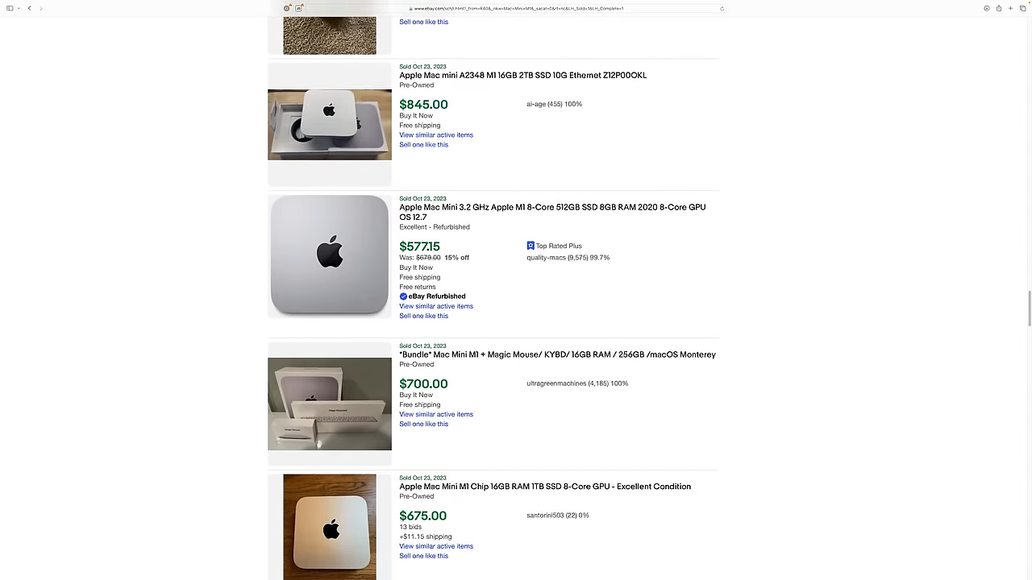
{"action": "scroll", "scroll_direction": "down", "scroll_amount": 3}
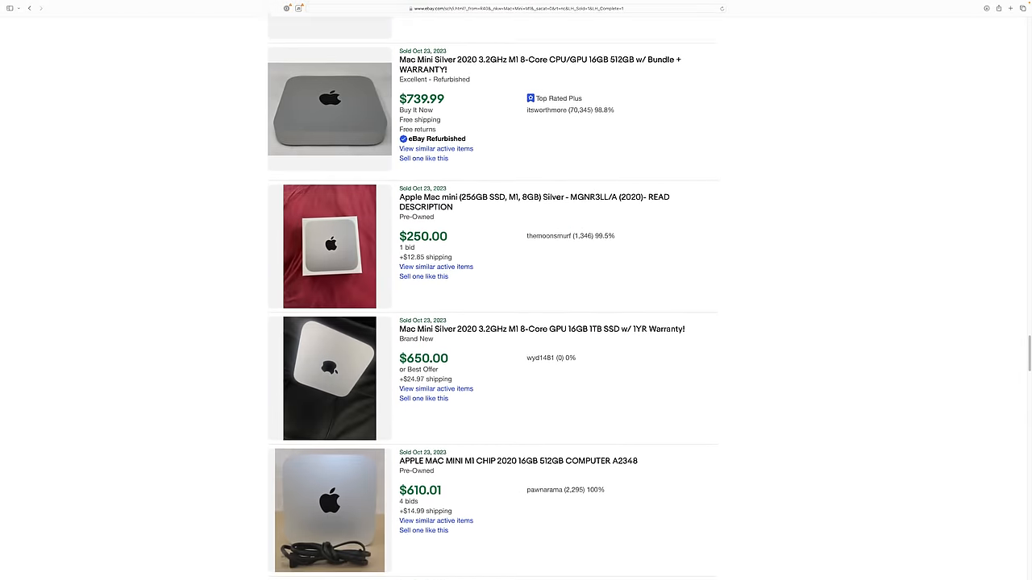
{"action": "scroll", "scroll_direction": "down", "scroll_amount": 3}
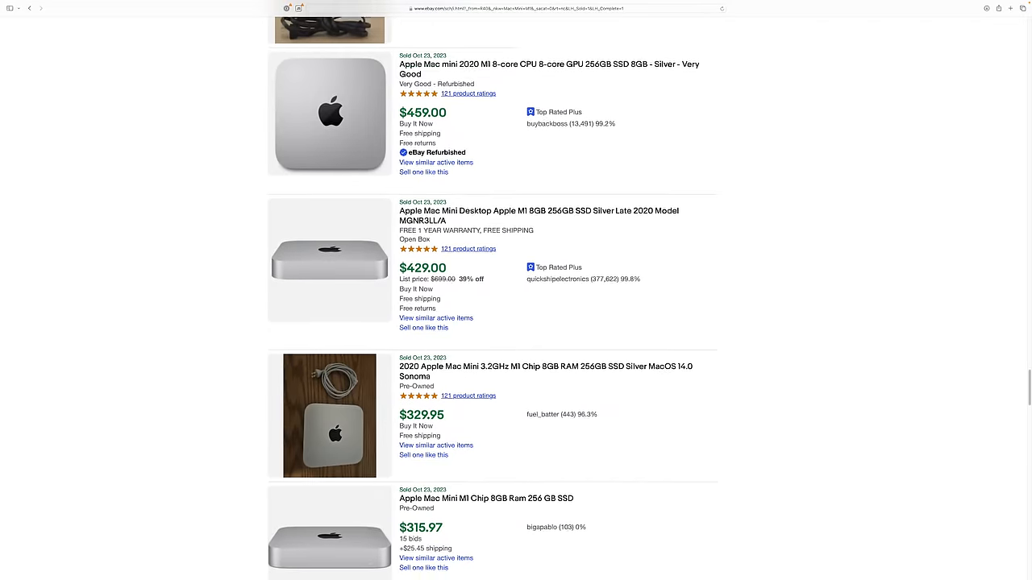
{"action": "scroll", "scroll_direction": "down", "scroll_amount": 3}
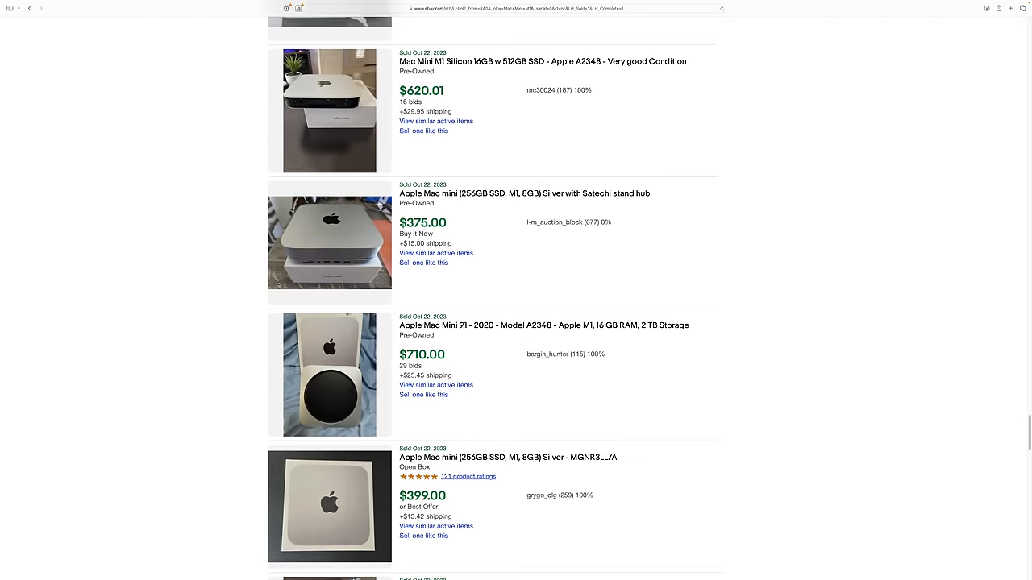
{"action": "scroll", "scroll_direction": "down", "scroll_amount": 3}
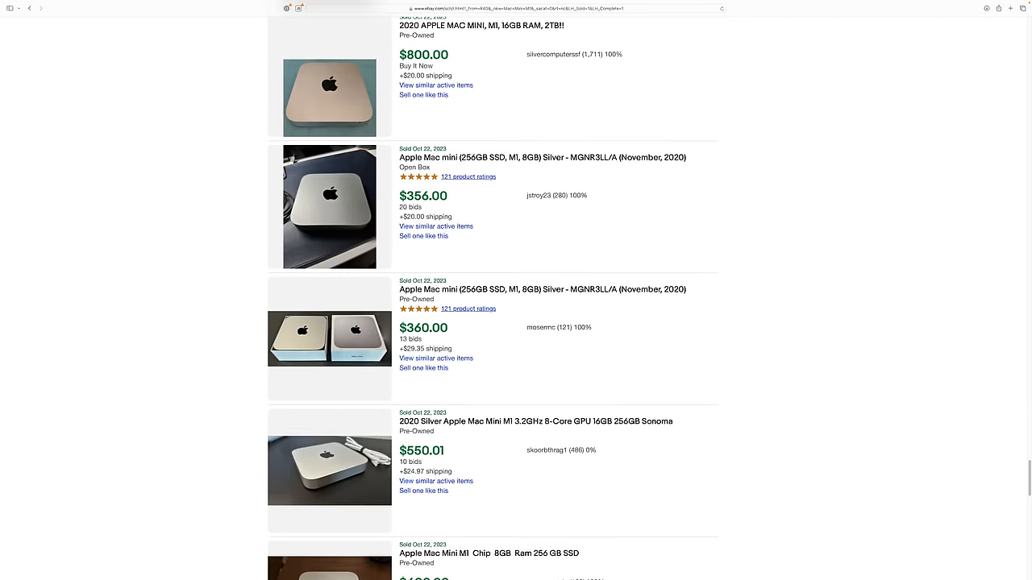